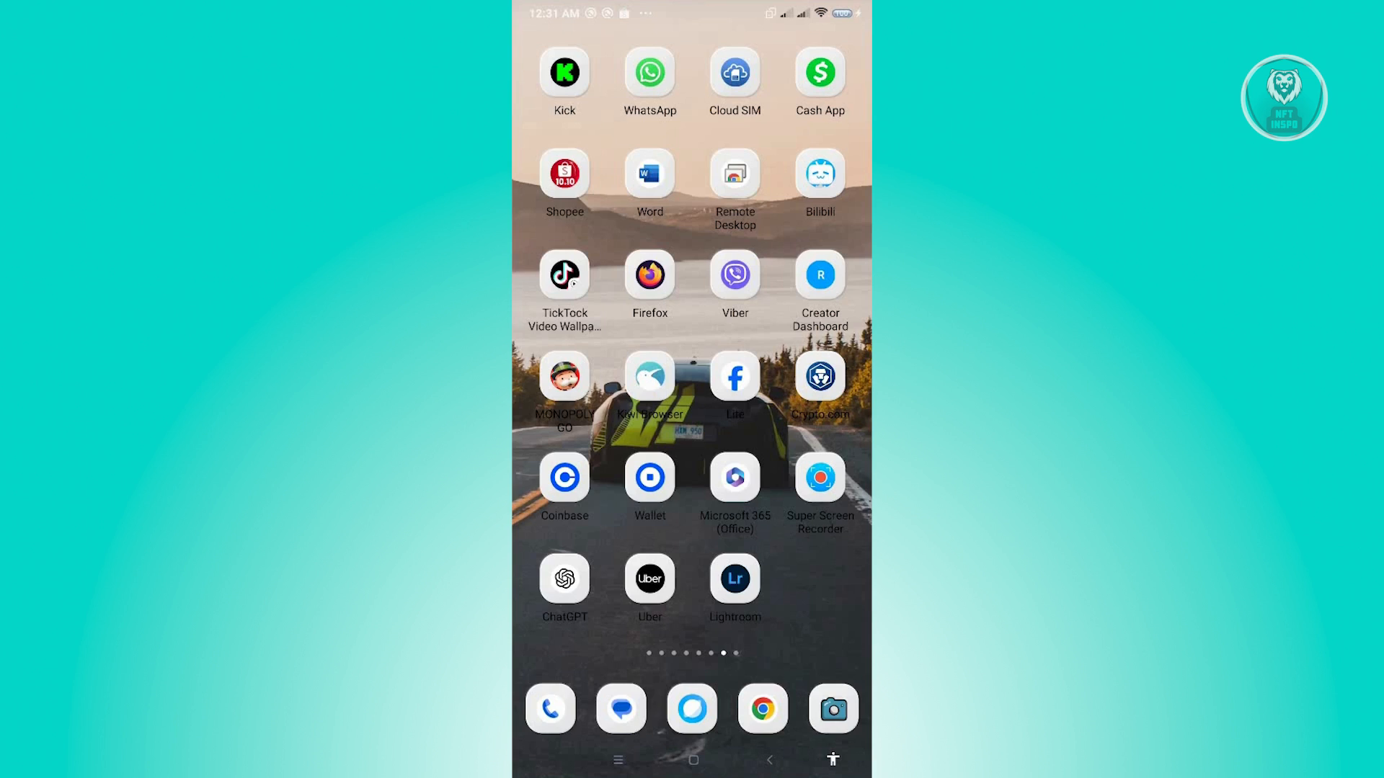
Step: Swipe back to the first home page with Weather, File Manager, Settings and Play Store
scroll("left", 3)
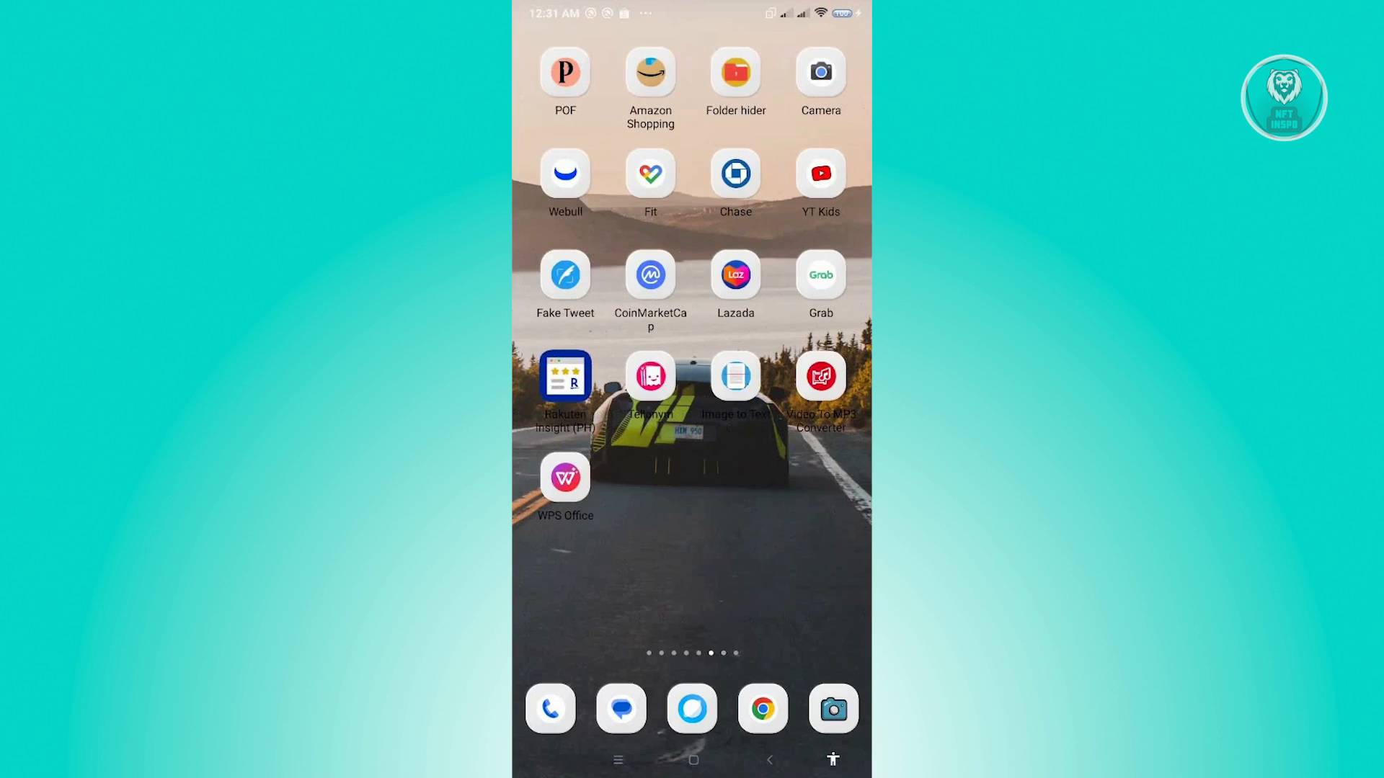
scroll("left", 3)
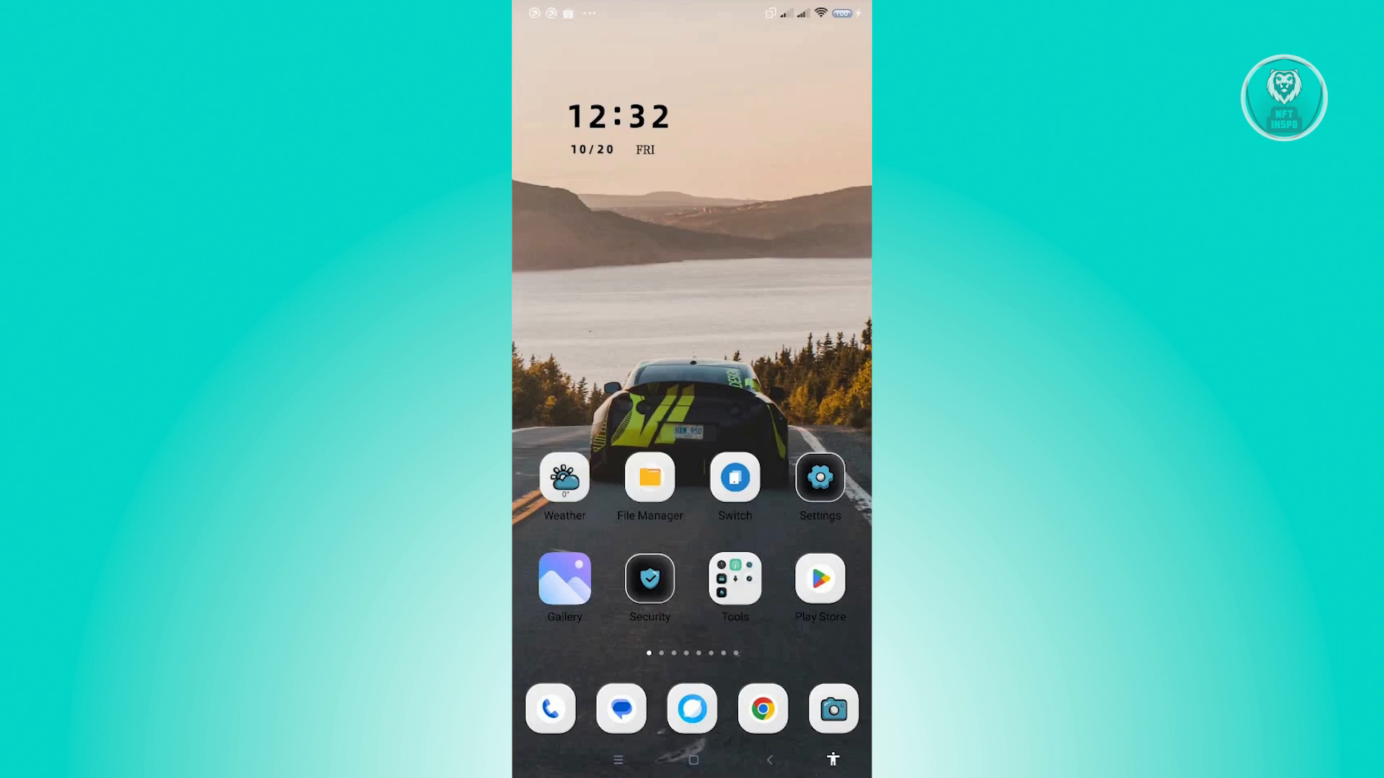
Step: Swipe forward to the seventh home page showing Kick, WhatsApp, Cash App and Lightroom
scroll("left", 3)
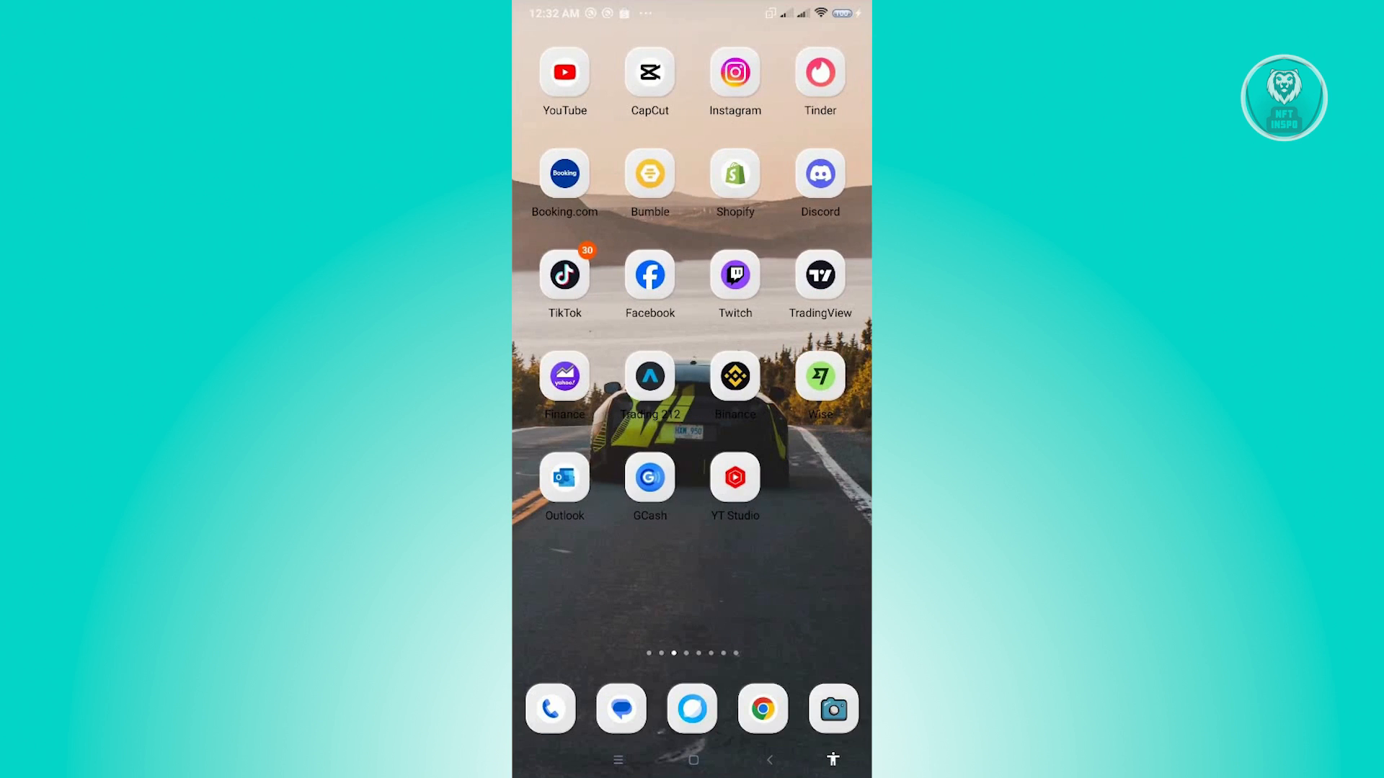
scroll("left", 3)
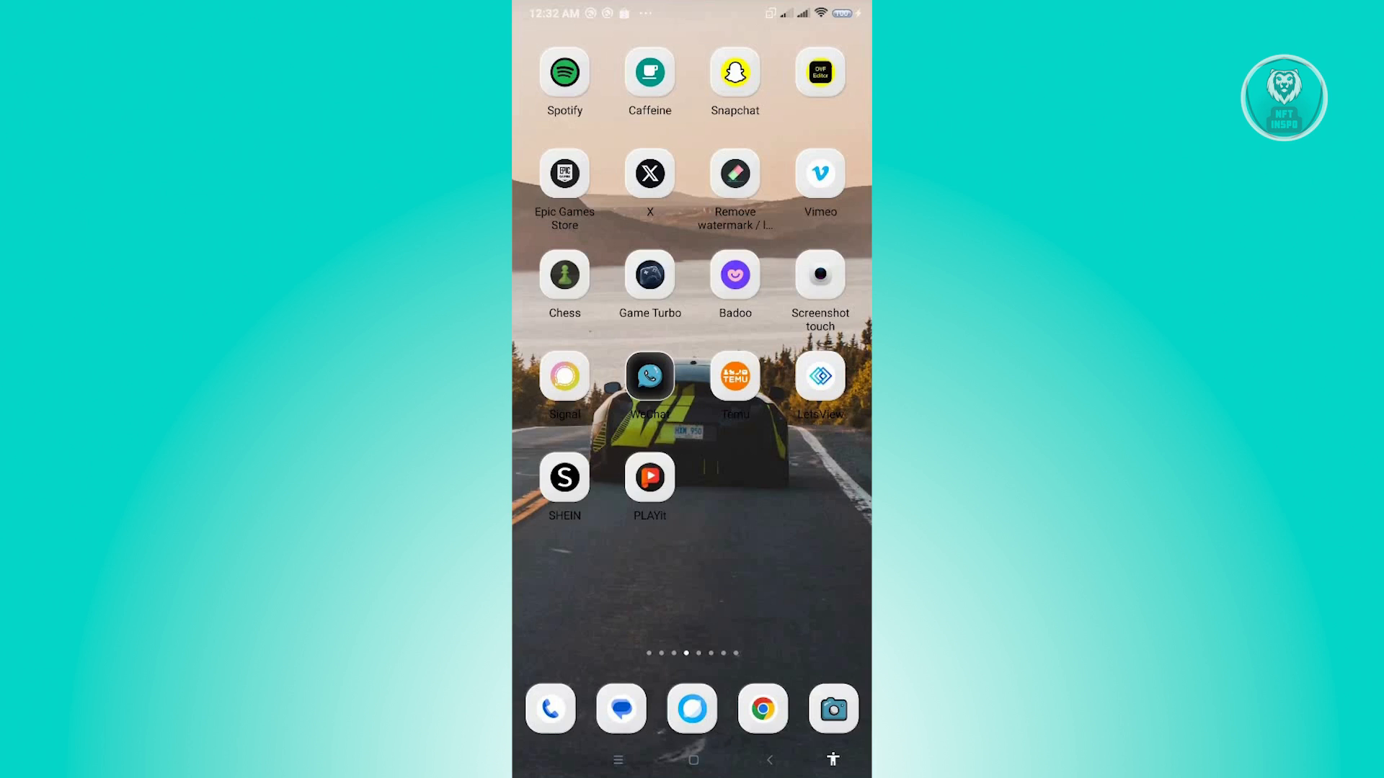
scroll("left", 3)
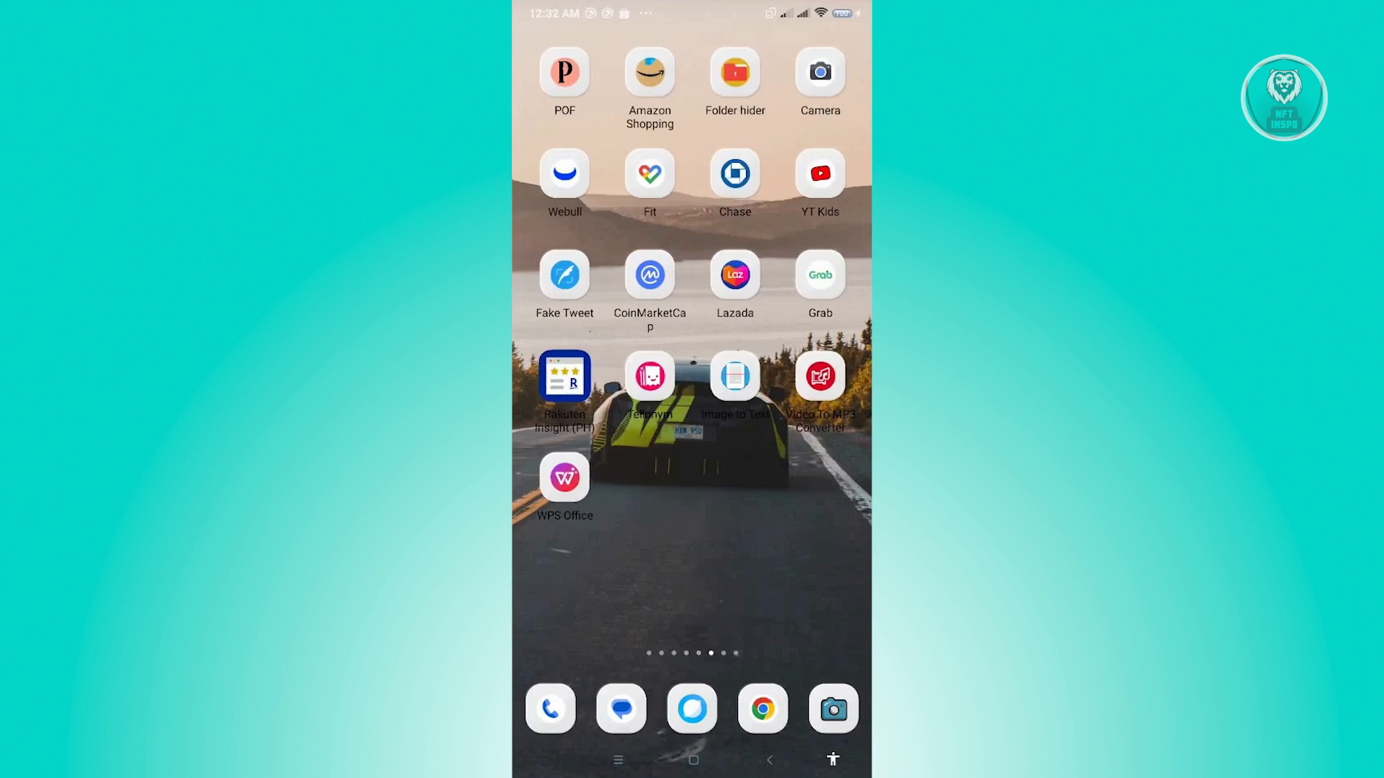
scroll("left", 3)
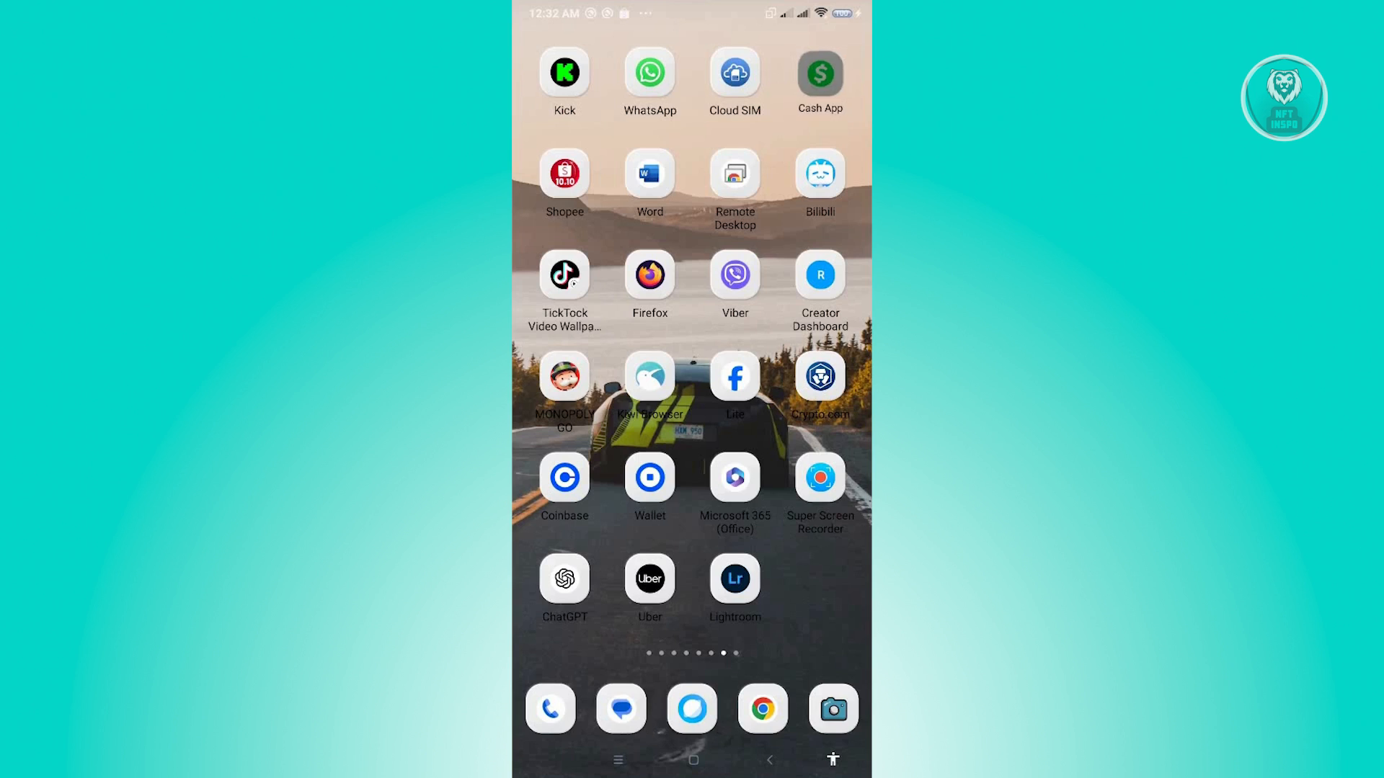
Step: On Cash App's App info page, pick Clear cache from the Clear data options
left_click(819, 74)
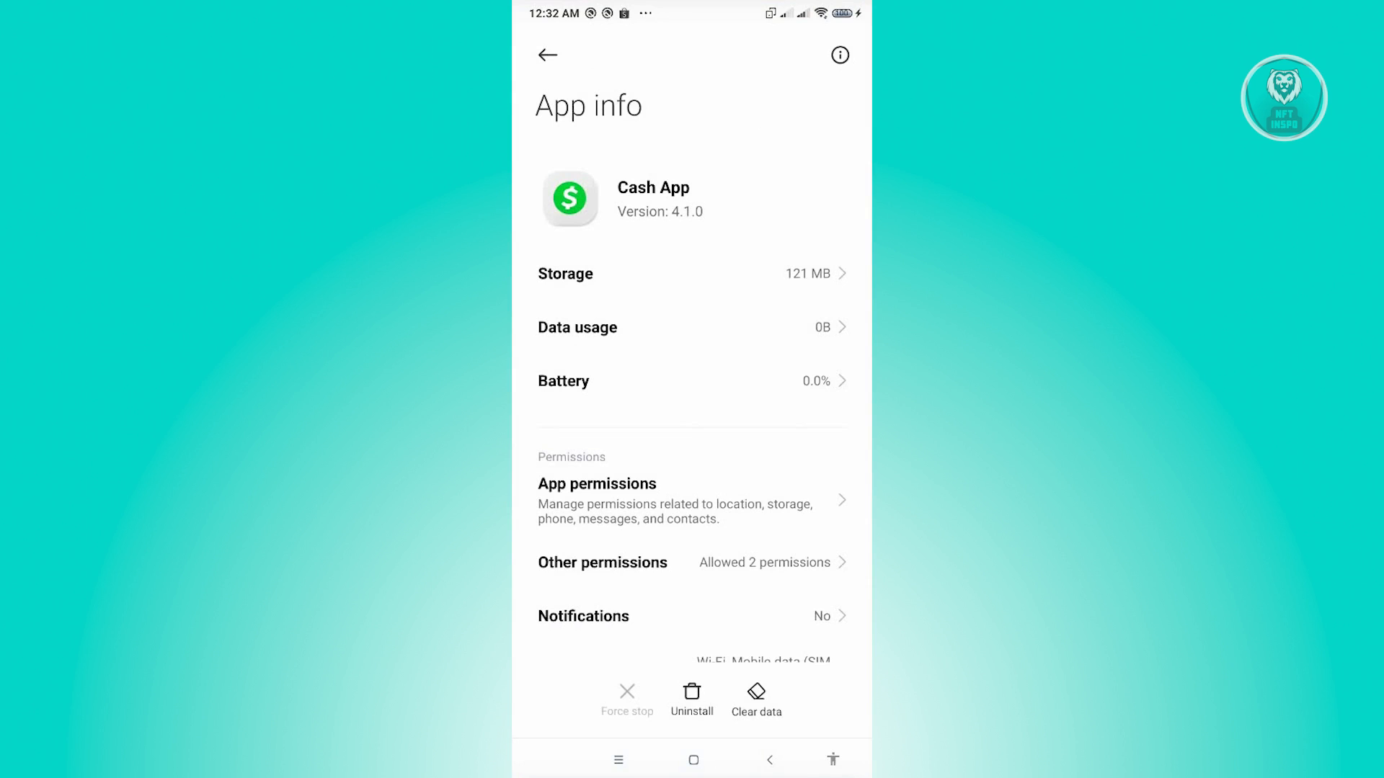
left_click(756, 697)
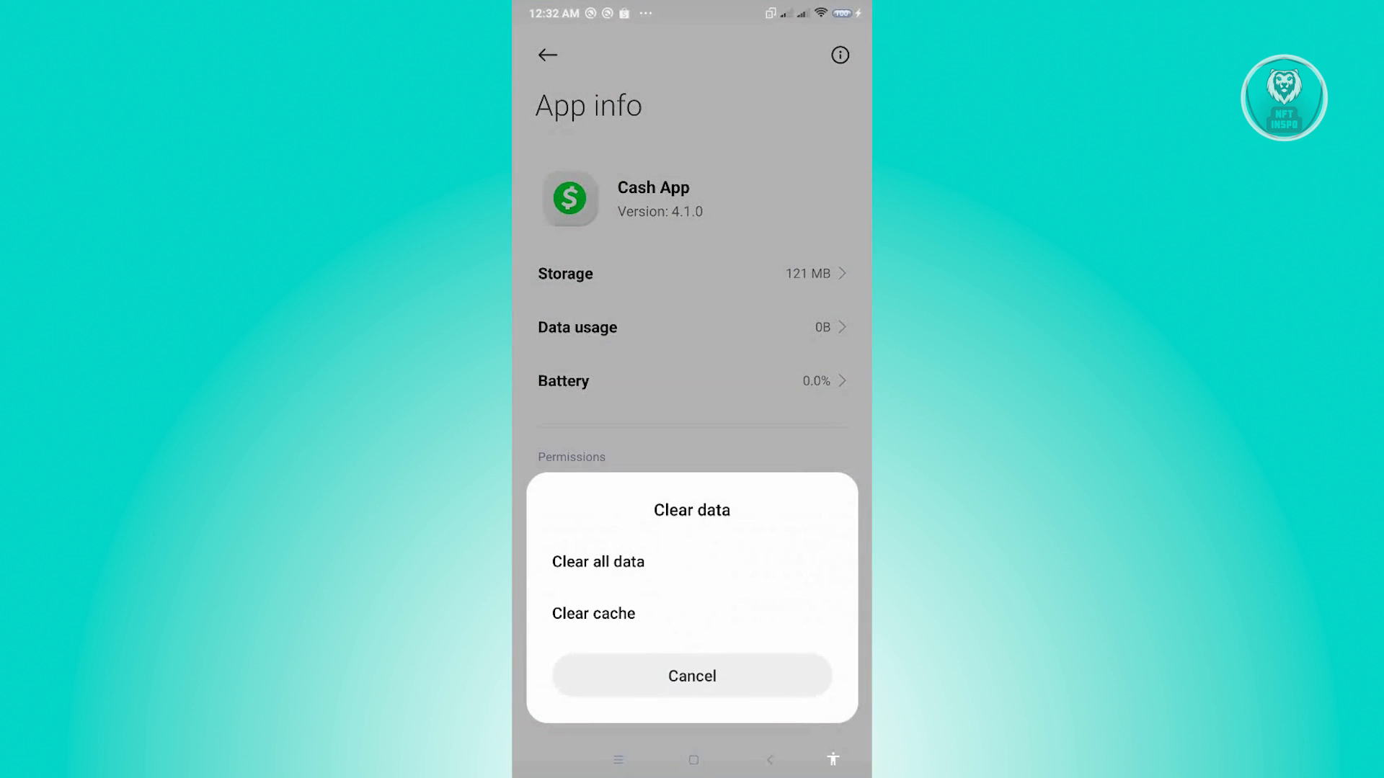
left_click(692, 676)
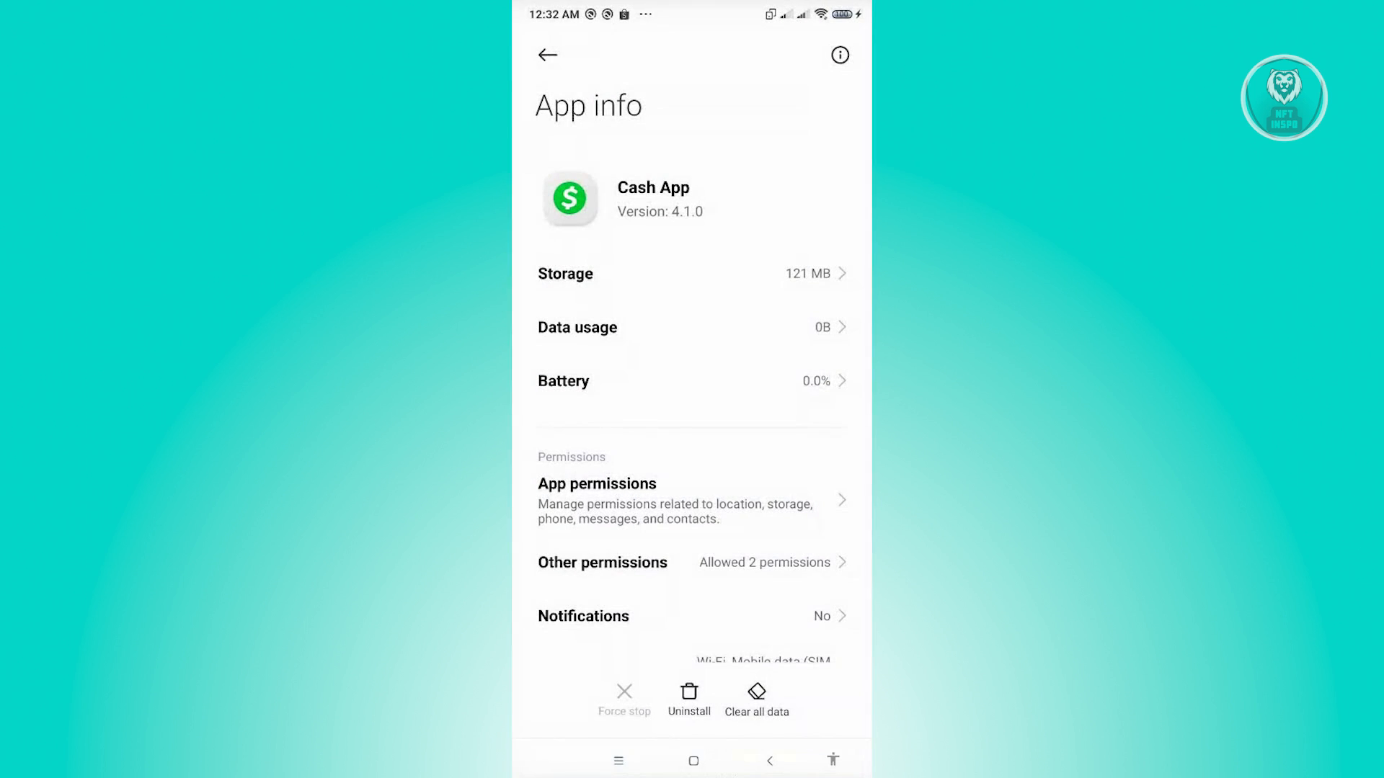